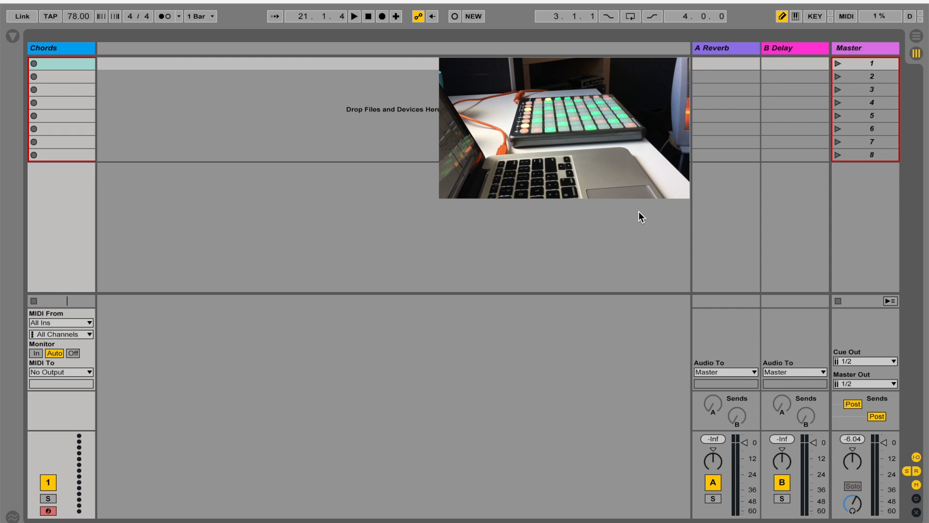
mouse_move(580, 243)
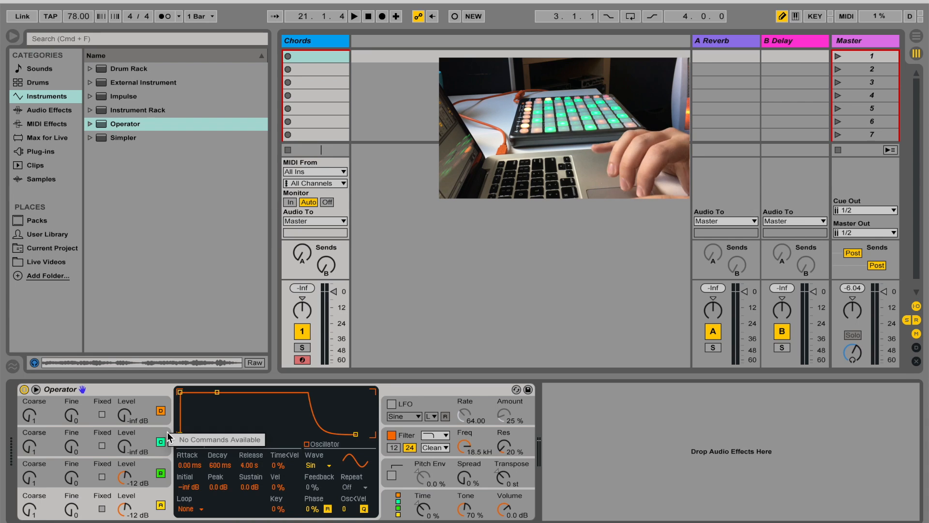
- Copy an oscillator's settings into another Operator oscillator via its context menu
right_click(157, 442)
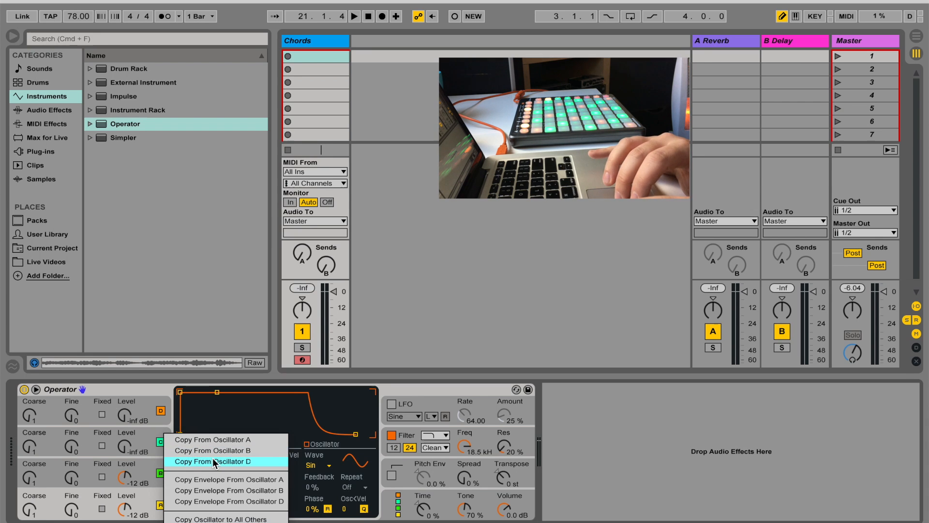
click(217, 461)
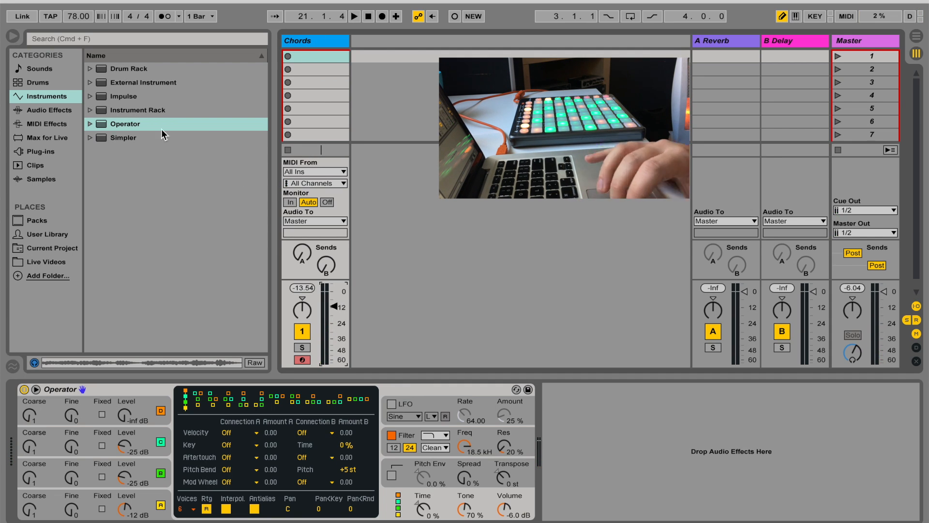
- Show the MIDI Effects collection in the browser
click(41, 124)
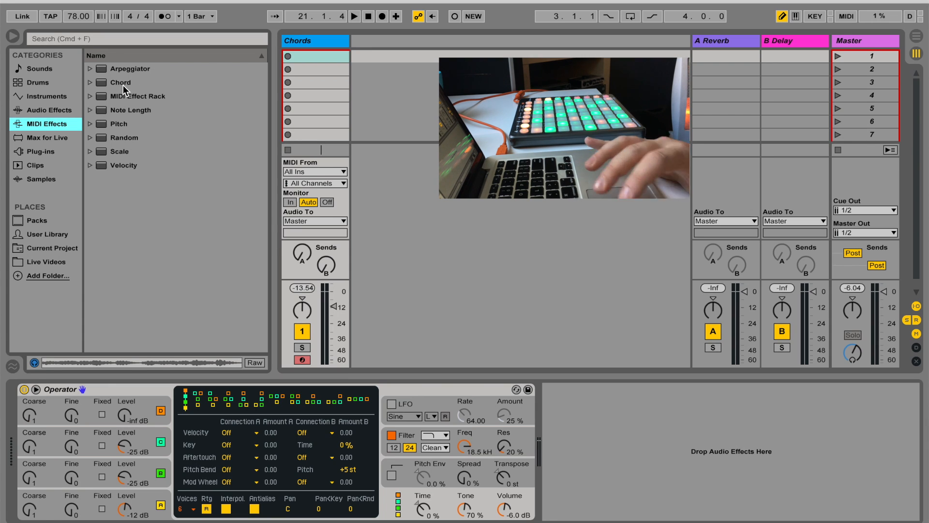
mouse_move(159, 106)
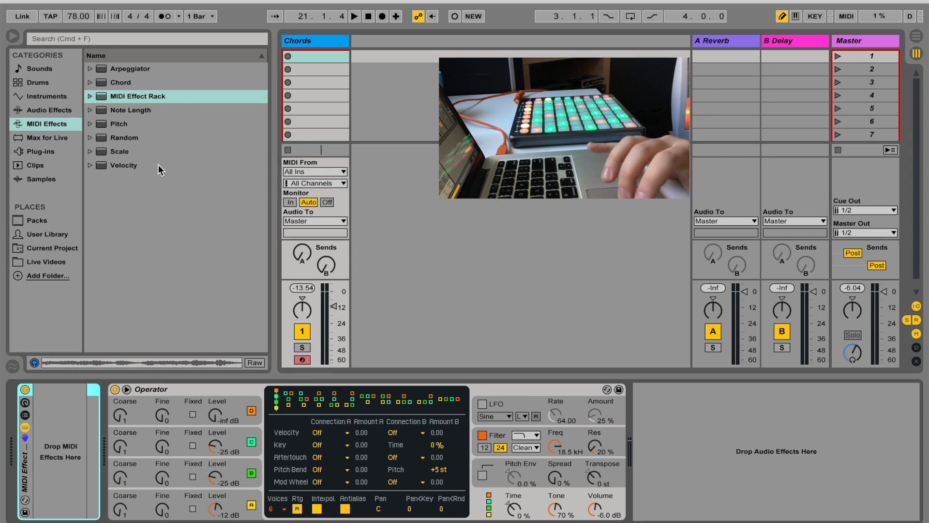
- Add the Random effect and set its randomization to bipolar (Bi)
click(124, 137)
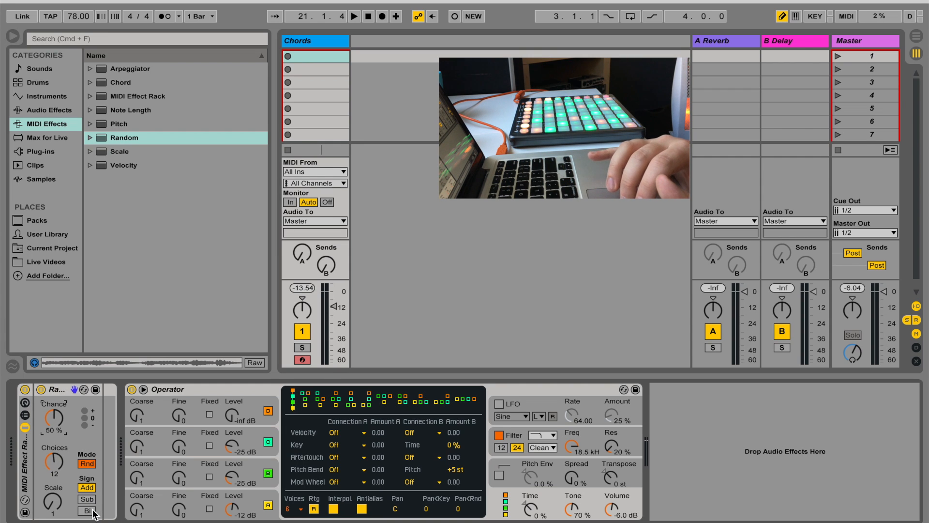
click(86, 511)
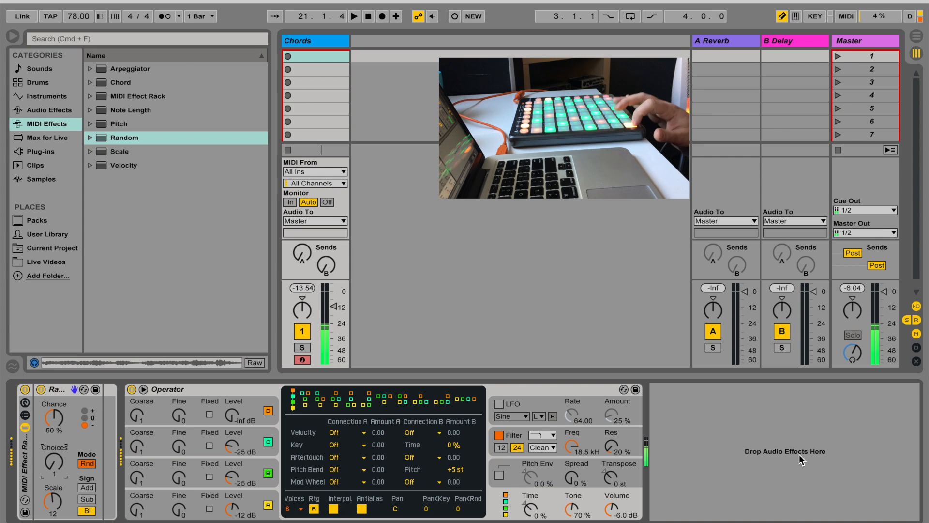
mouse_move(727, 486)
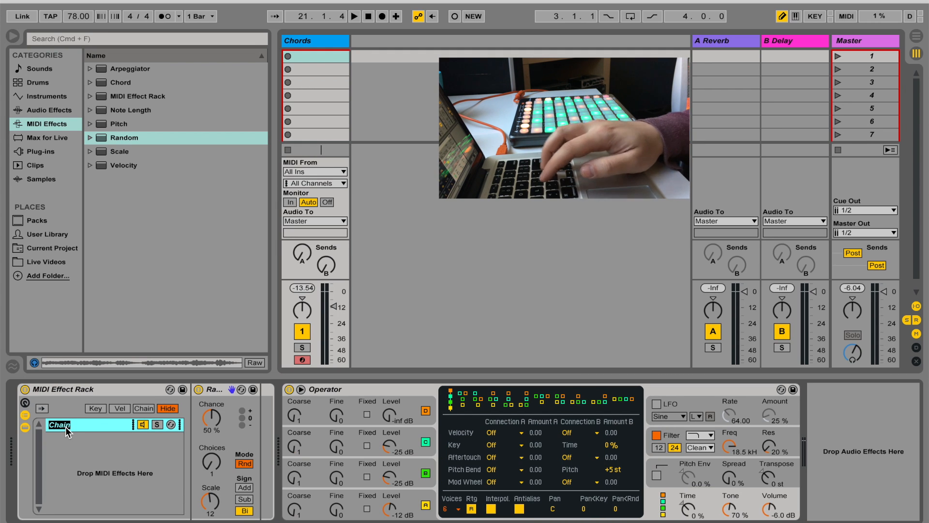
- Name the first chain Root and the duplicated second chain 5th
text(Root)
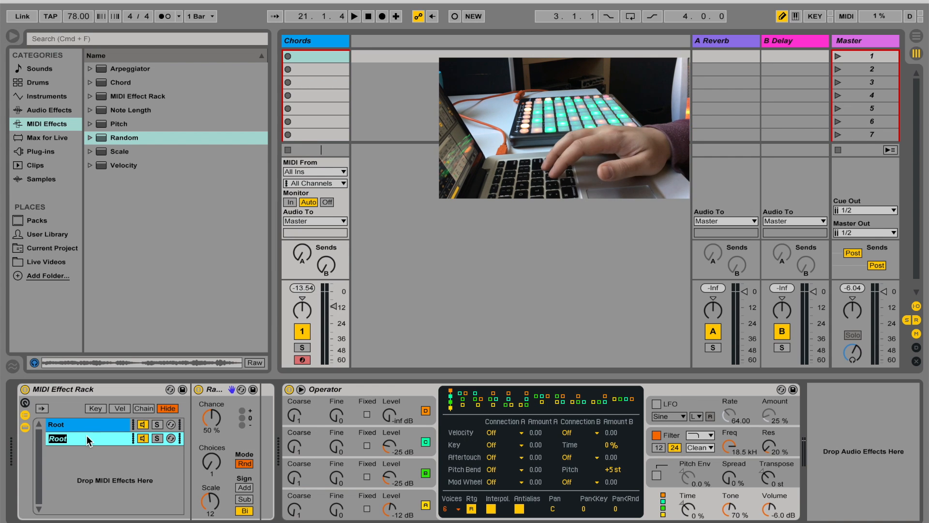
double_click(57, 438)
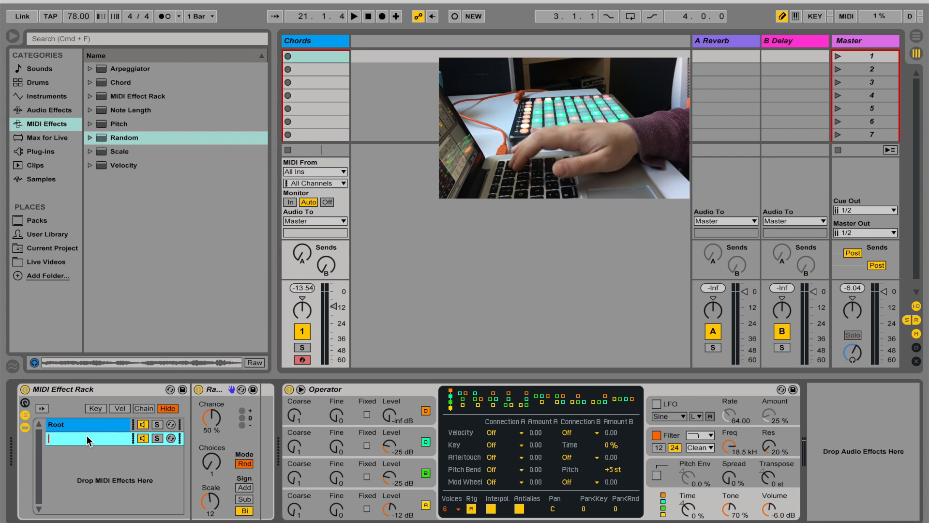
text(5th)
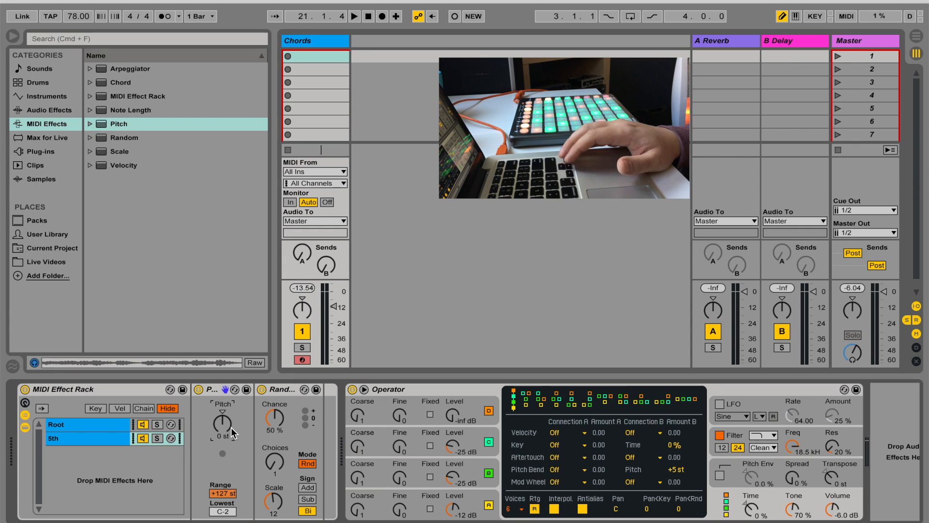
- Set the 5th chain's Pitch transposition to -5 st
drag(206, 421, 206, 432)
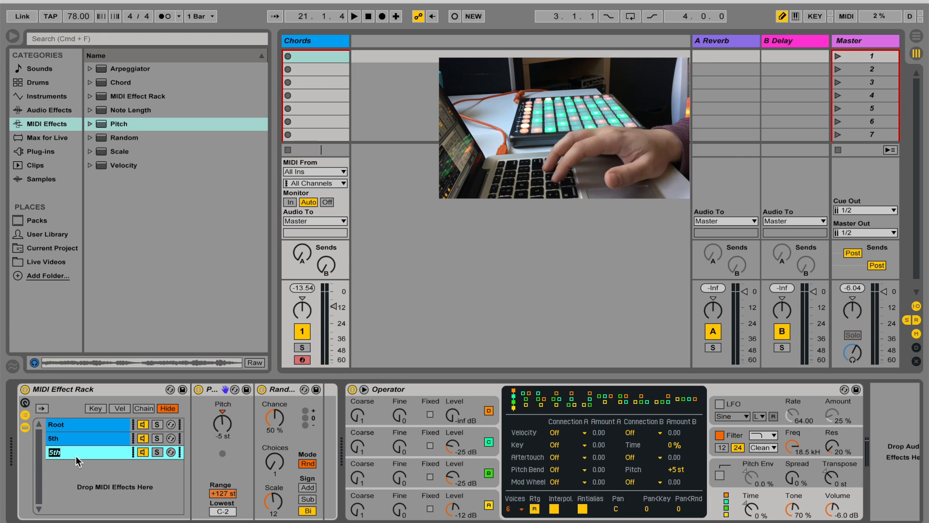
- Name the duplicated third chain Maj 3
text(Maj 3)
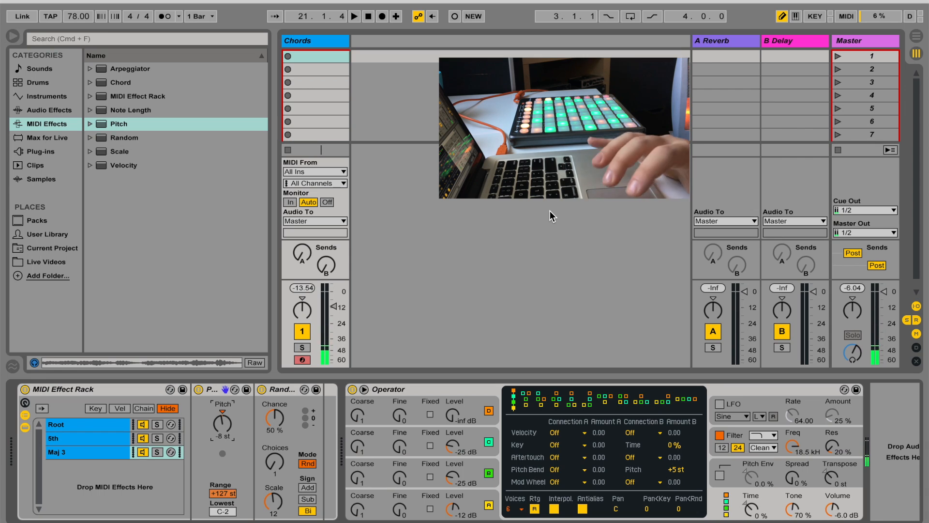
- Select the chain below Maj 3 and start renaming the new copy
click(65, 452)
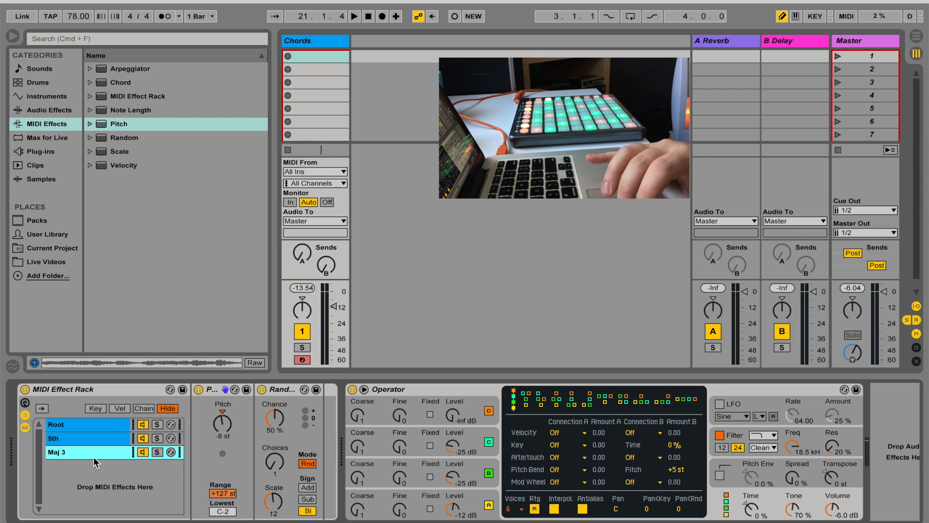
double_click(59, 465)
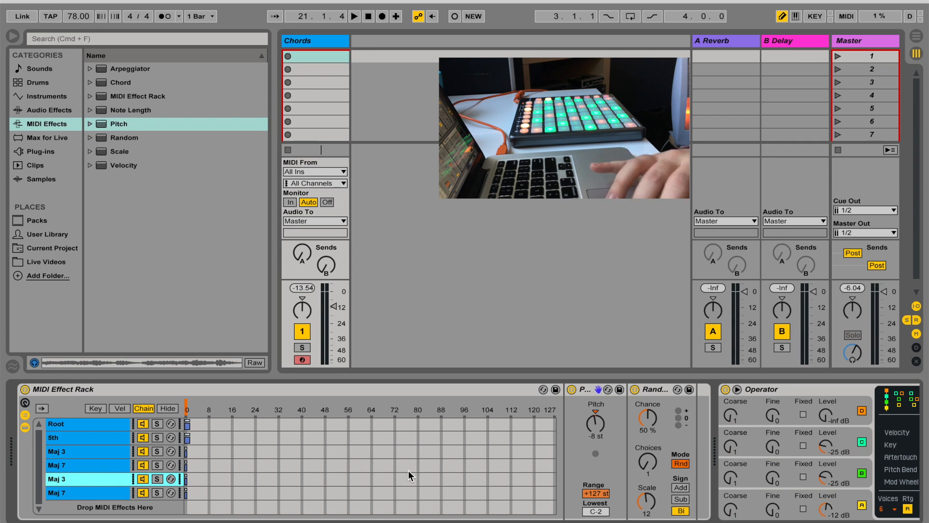
- Rename the copied chain Min 3 and adjust its Pitch transposition
double_click(57, 479)
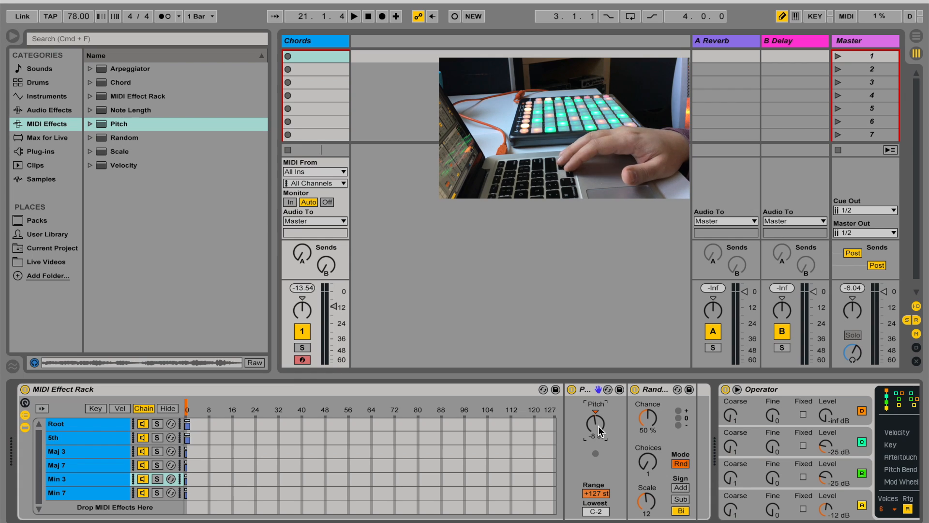
click(56, 493)
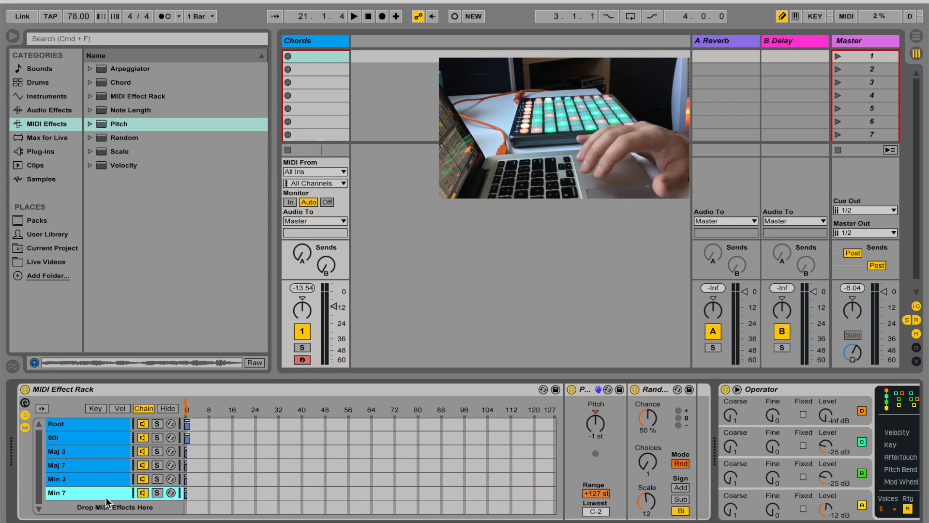
drag(594, 421, 594, 433)
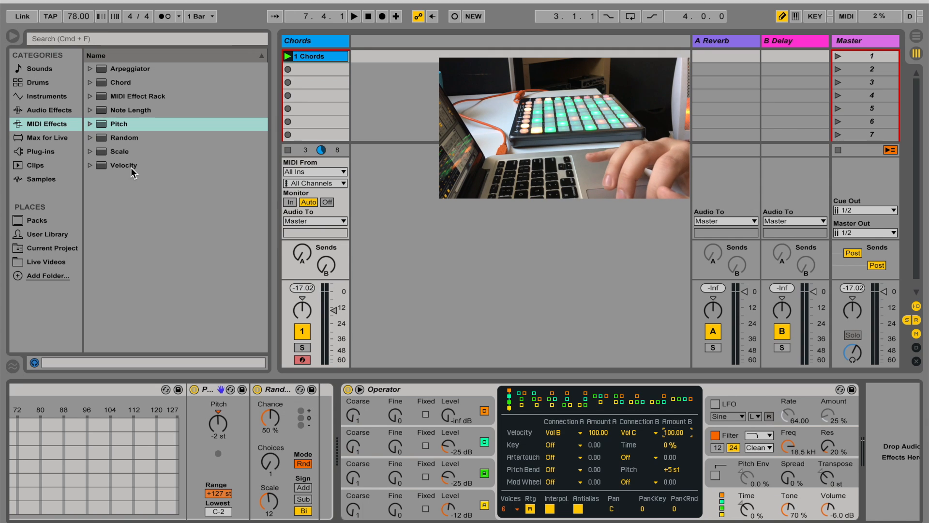
- Pick the Velocity effect from the MIDI Effects list
click(123, 165)
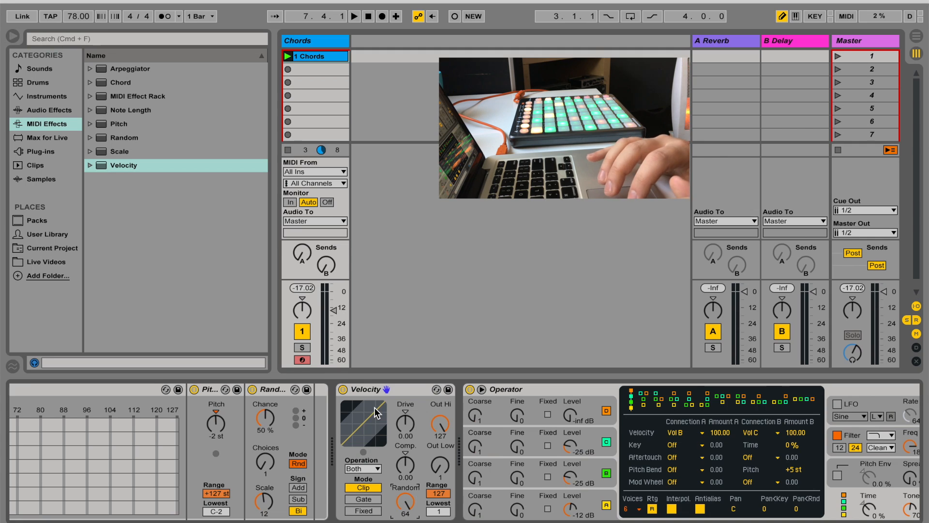
mouse_move(423, 355)
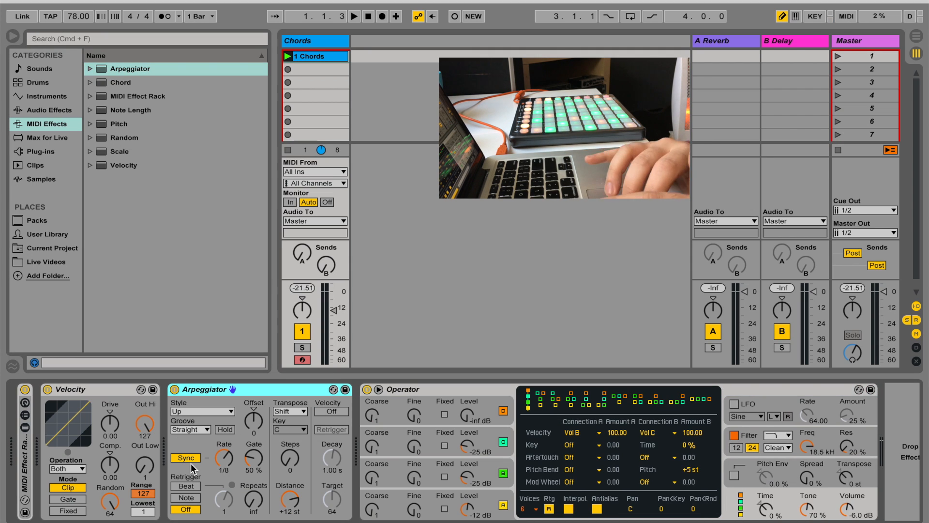
- Switch the Arpeggiator Sync to Free, then view the Chords clip's notes
click(184, 458)
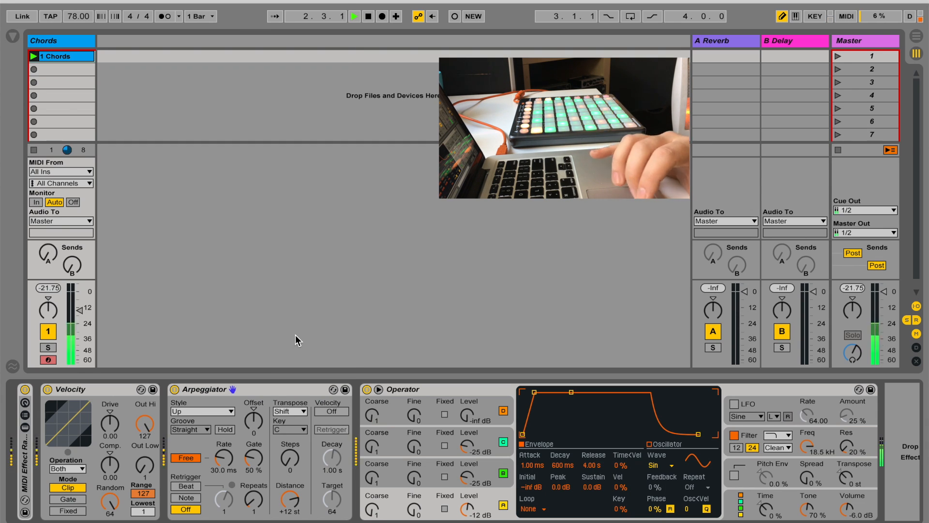
double_click(57, 56)
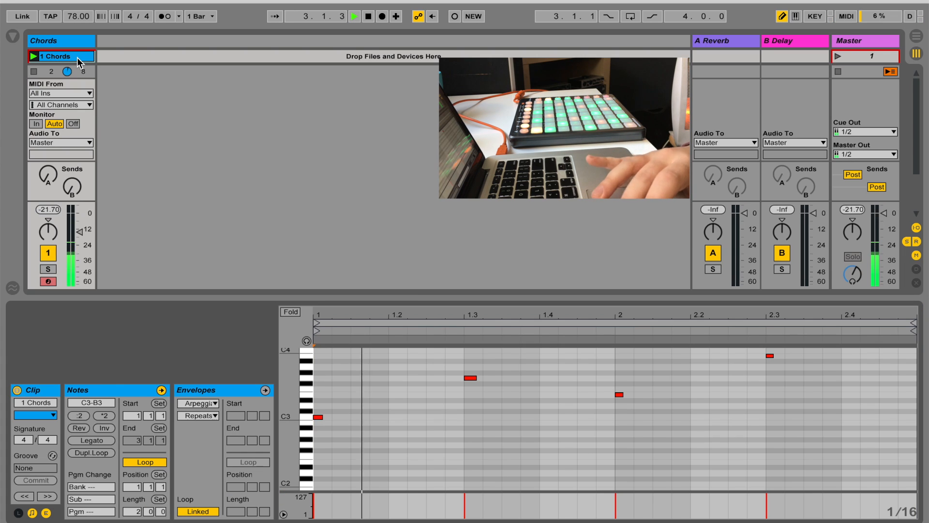